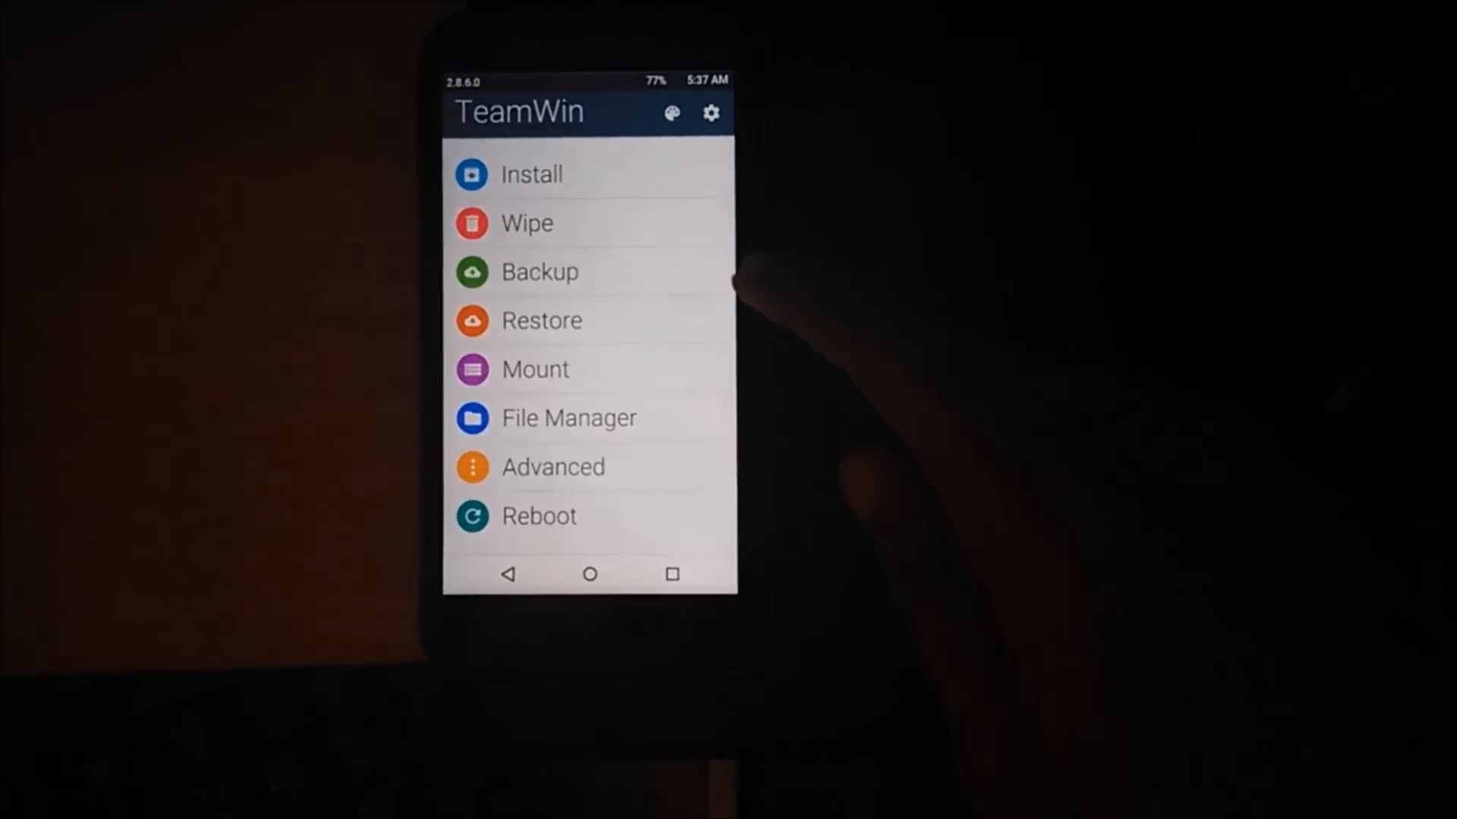
Flash the wm-miui_falcon(22.06.15).zip ROM from the Install menu until it reports successful
left_click(531, 173)
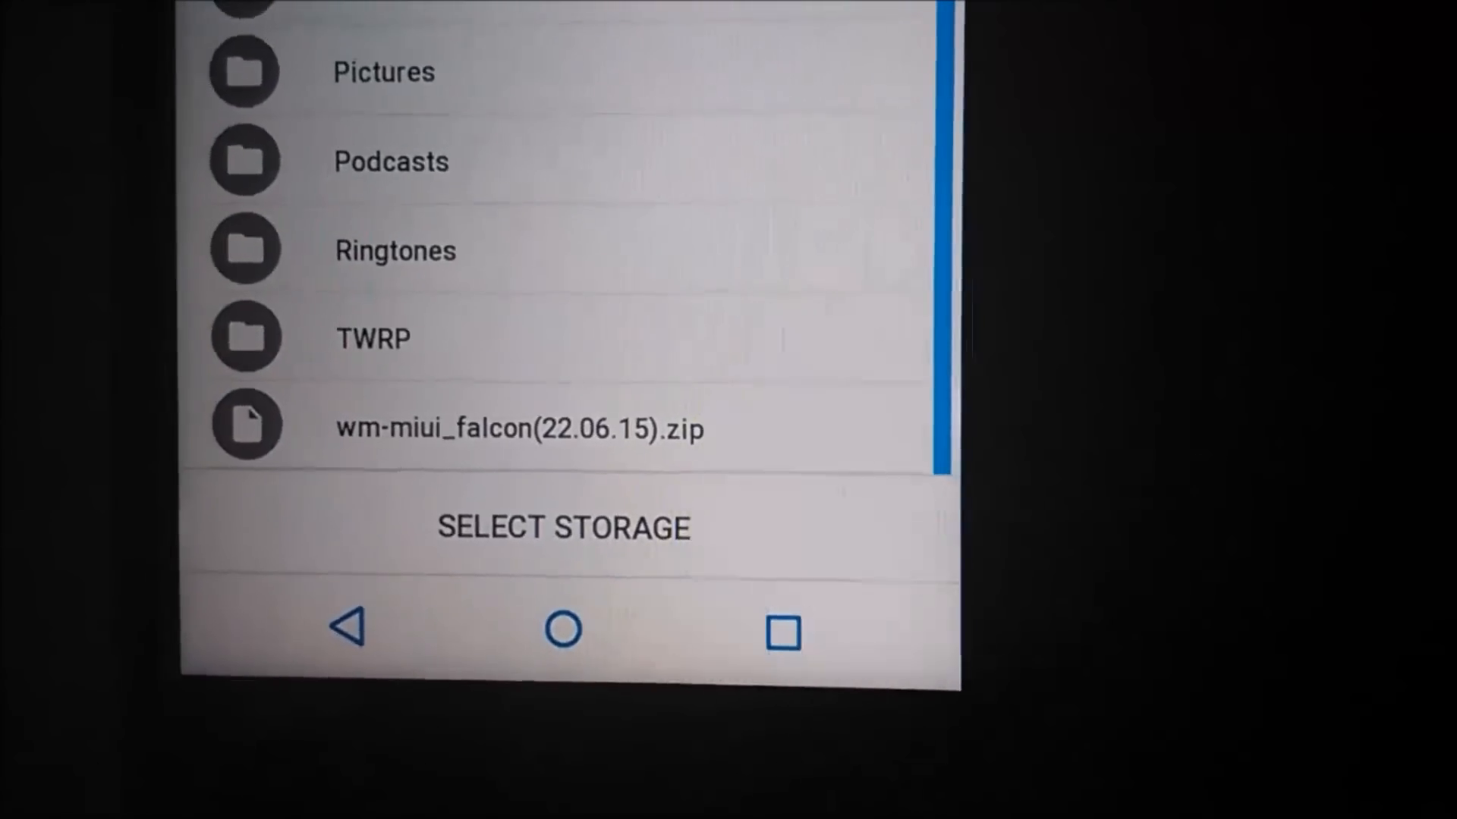
left_click(518, 427)
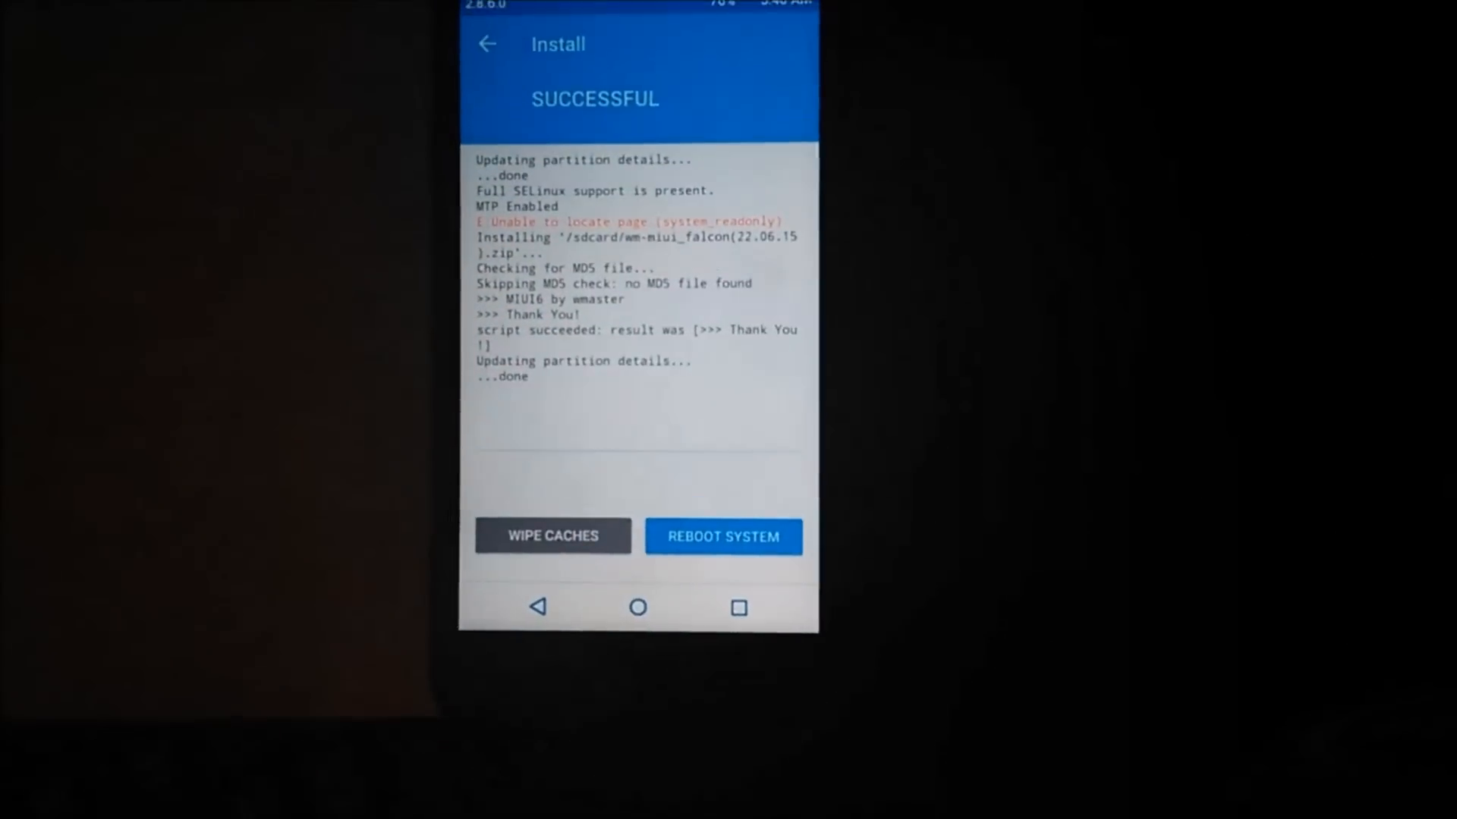
Leave the install log and bring up the Wipe screen with factory reset available
left_click(553, 536)
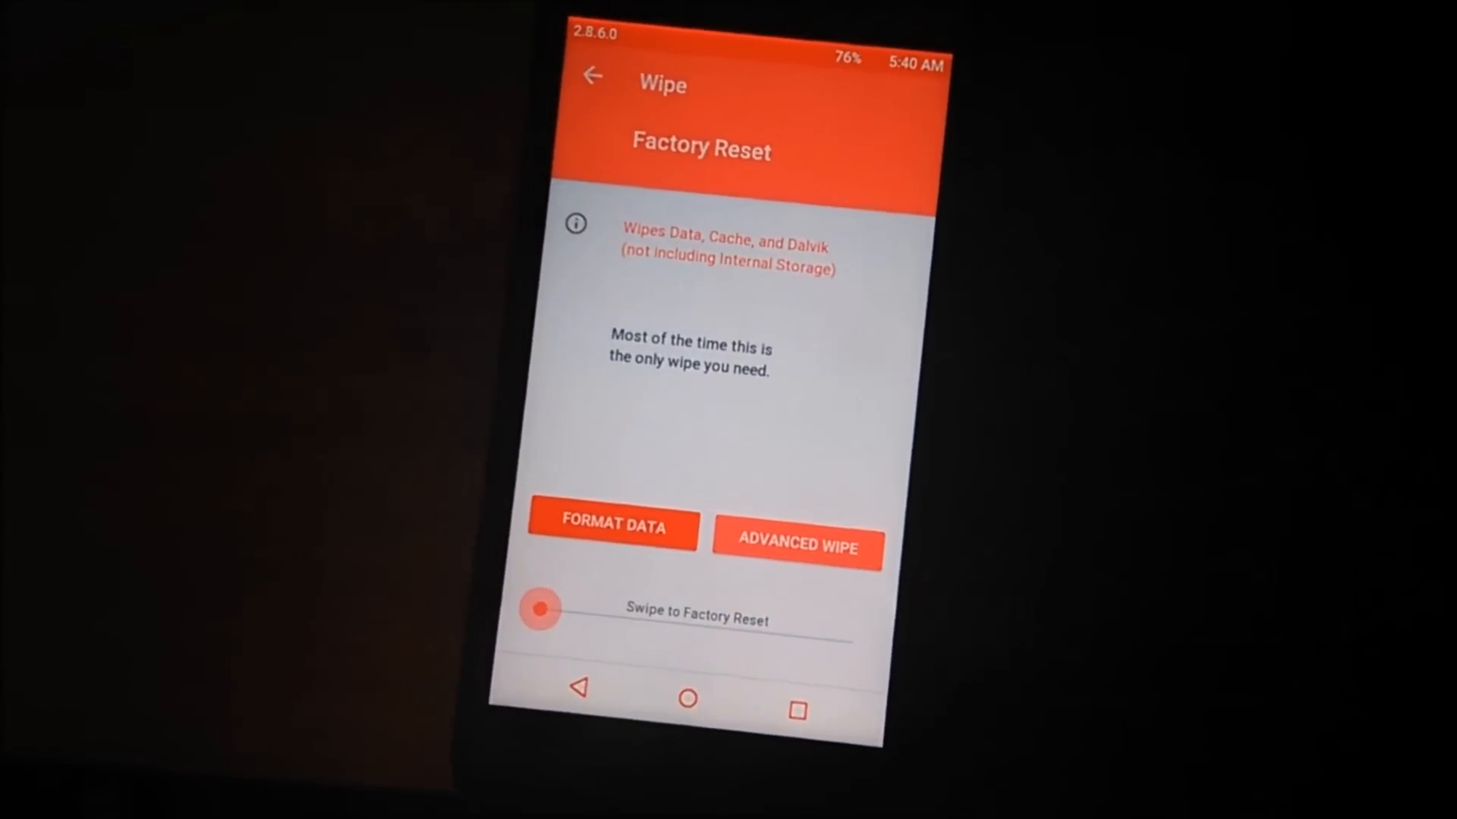
Enter Advanced Wipe and tick two partitions in the manual partition list
left_click(797, 546)
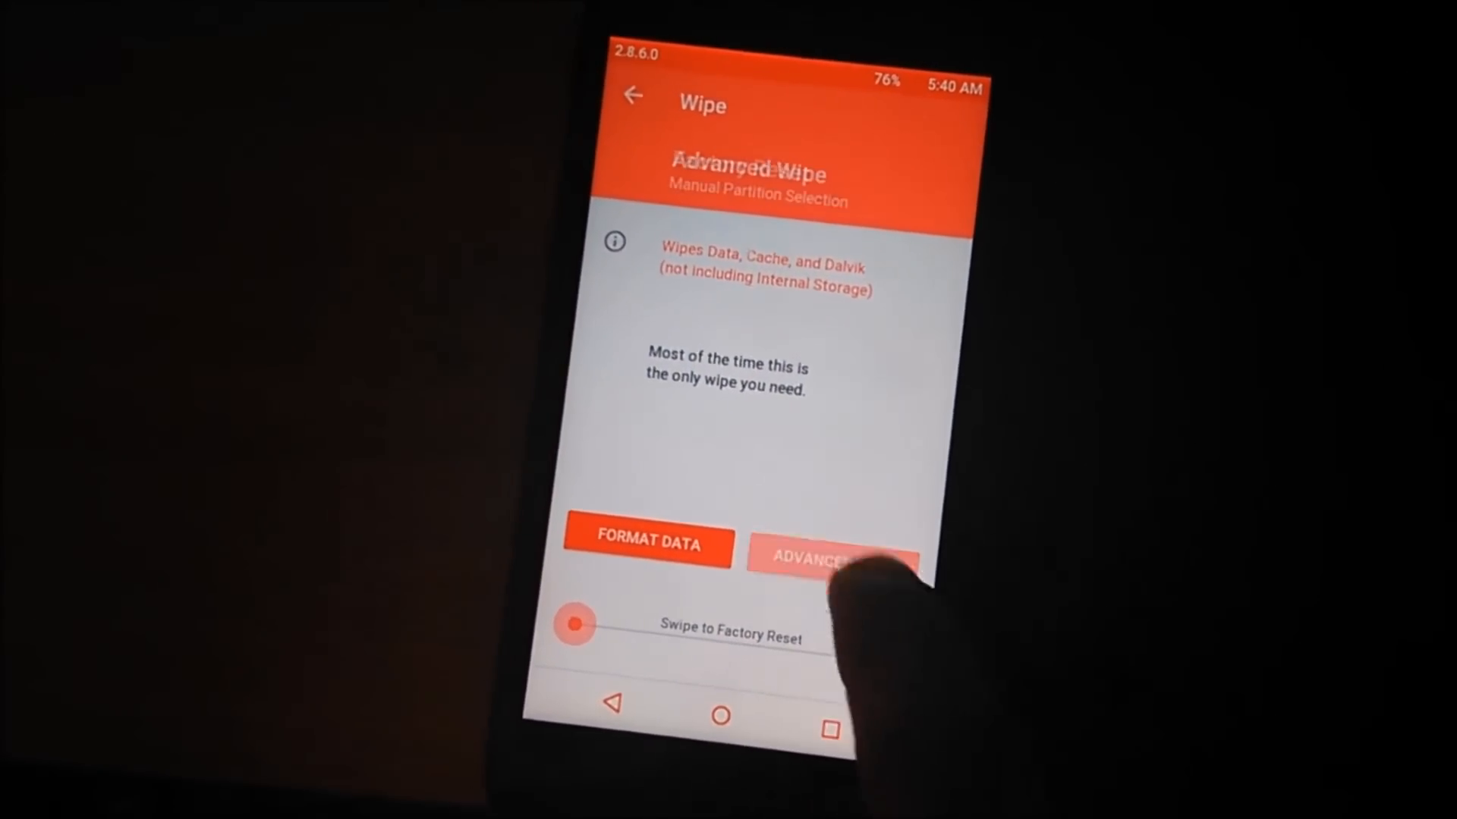
left_click(829, 548)
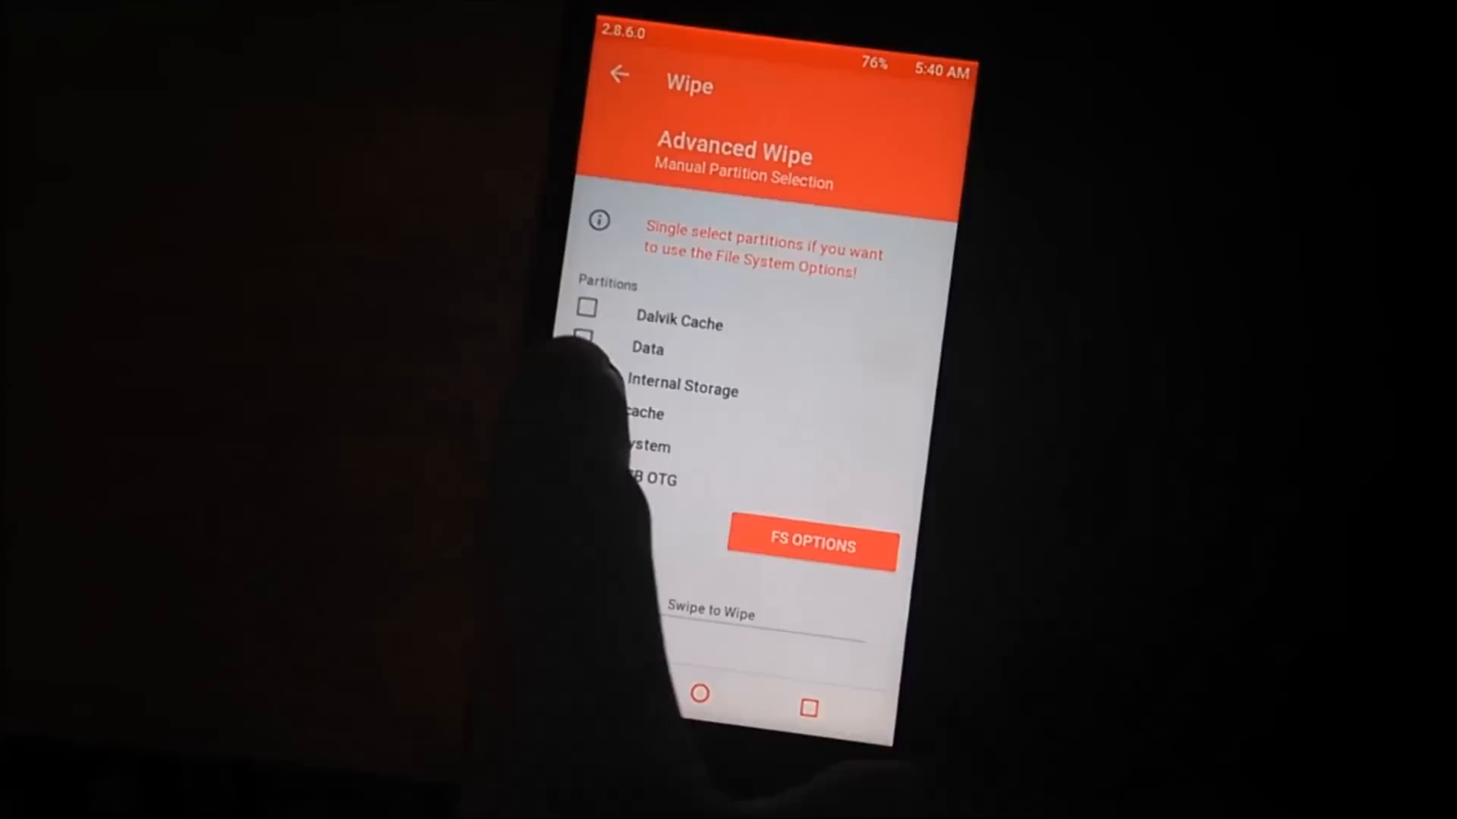
left_click(586, 338)
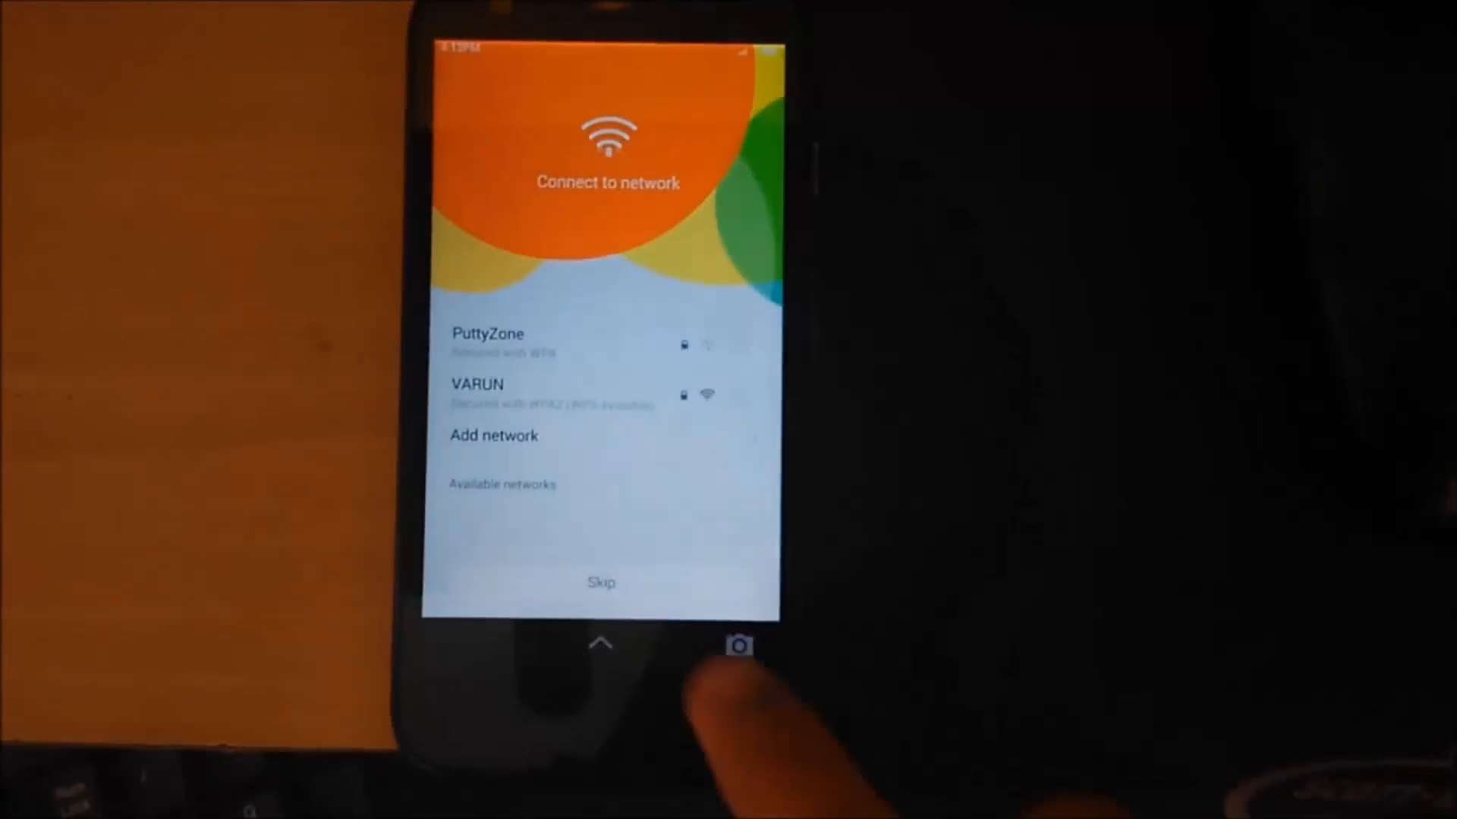
Skip the network connection, then continue past Internet calling and Additional settings
left_click(601, 582)
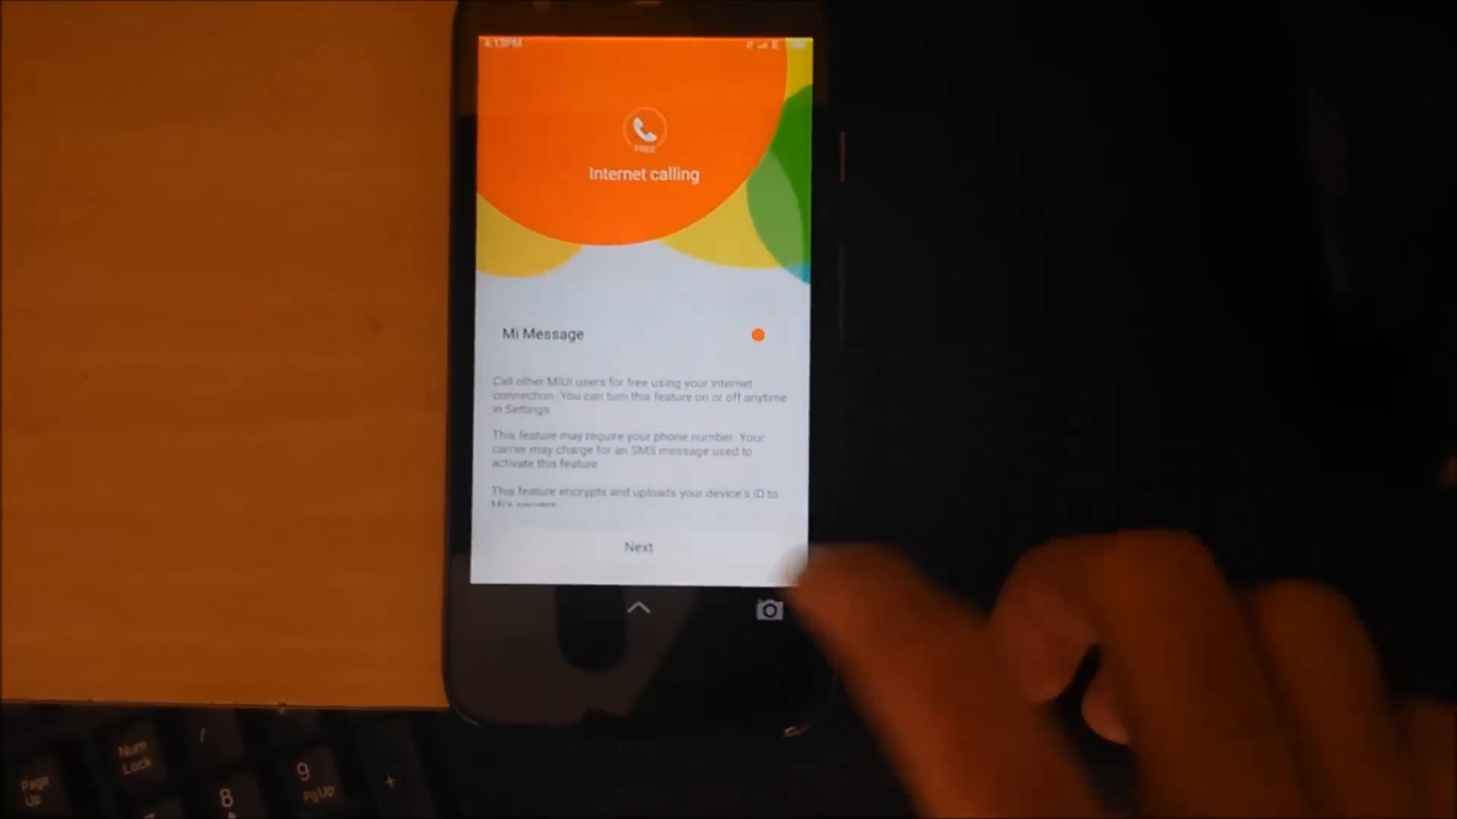
left_click(638, 548)
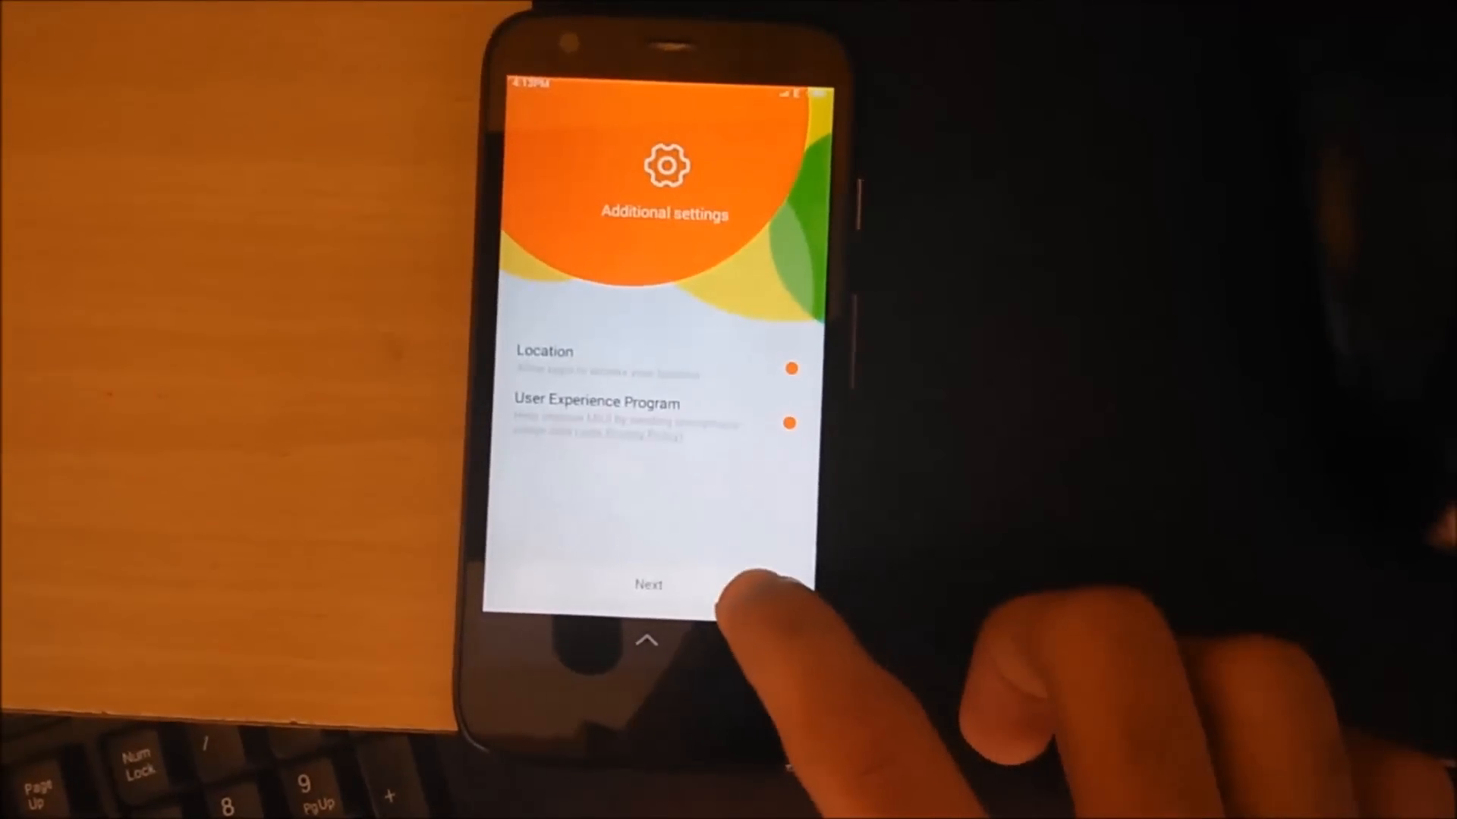
left_click(647, 585)
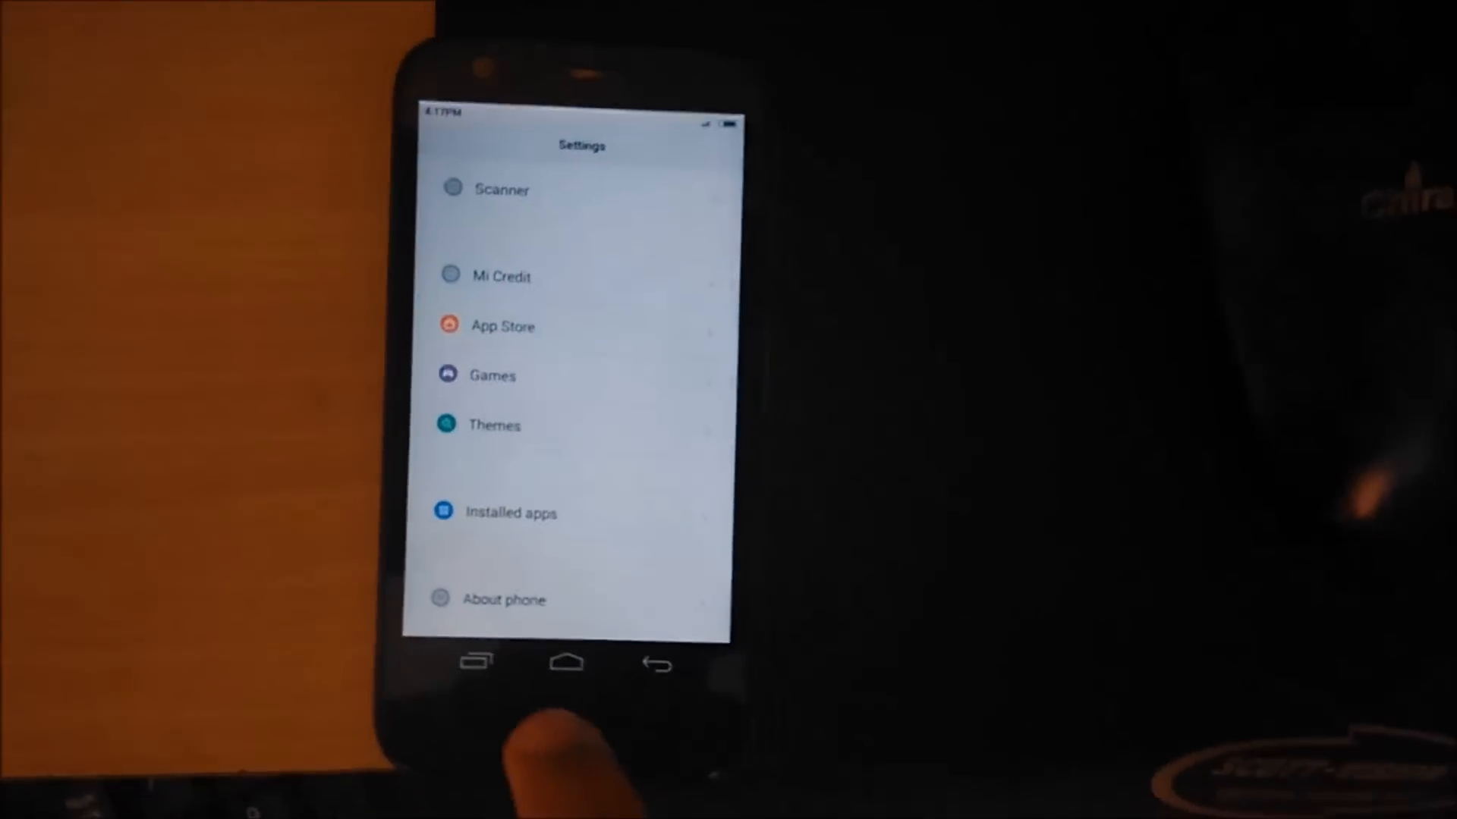
Return to the MIUI home screen and bring up the Tools folder of apps
left_click(564, 661)
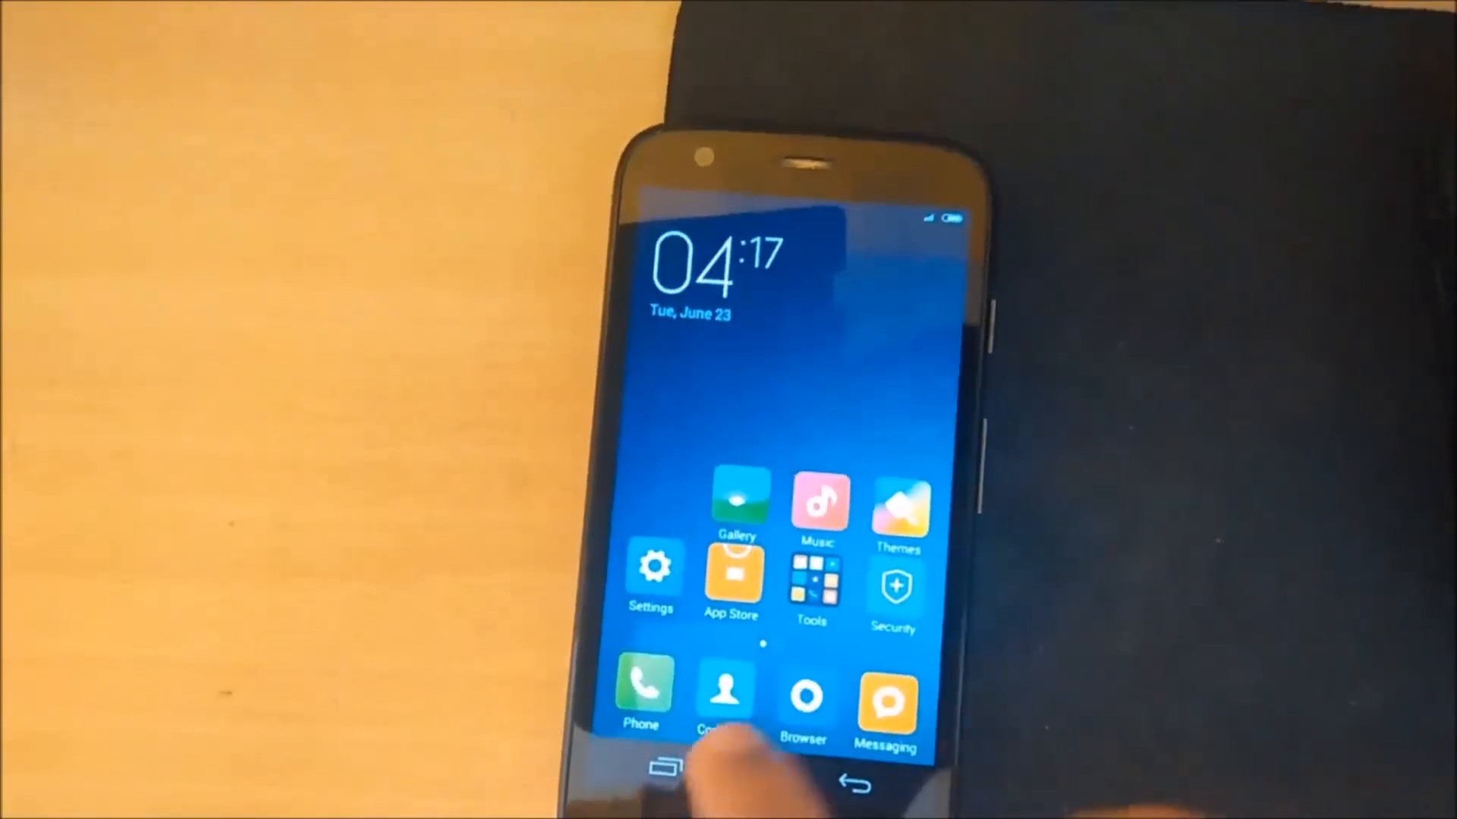
left_click(810, 581)
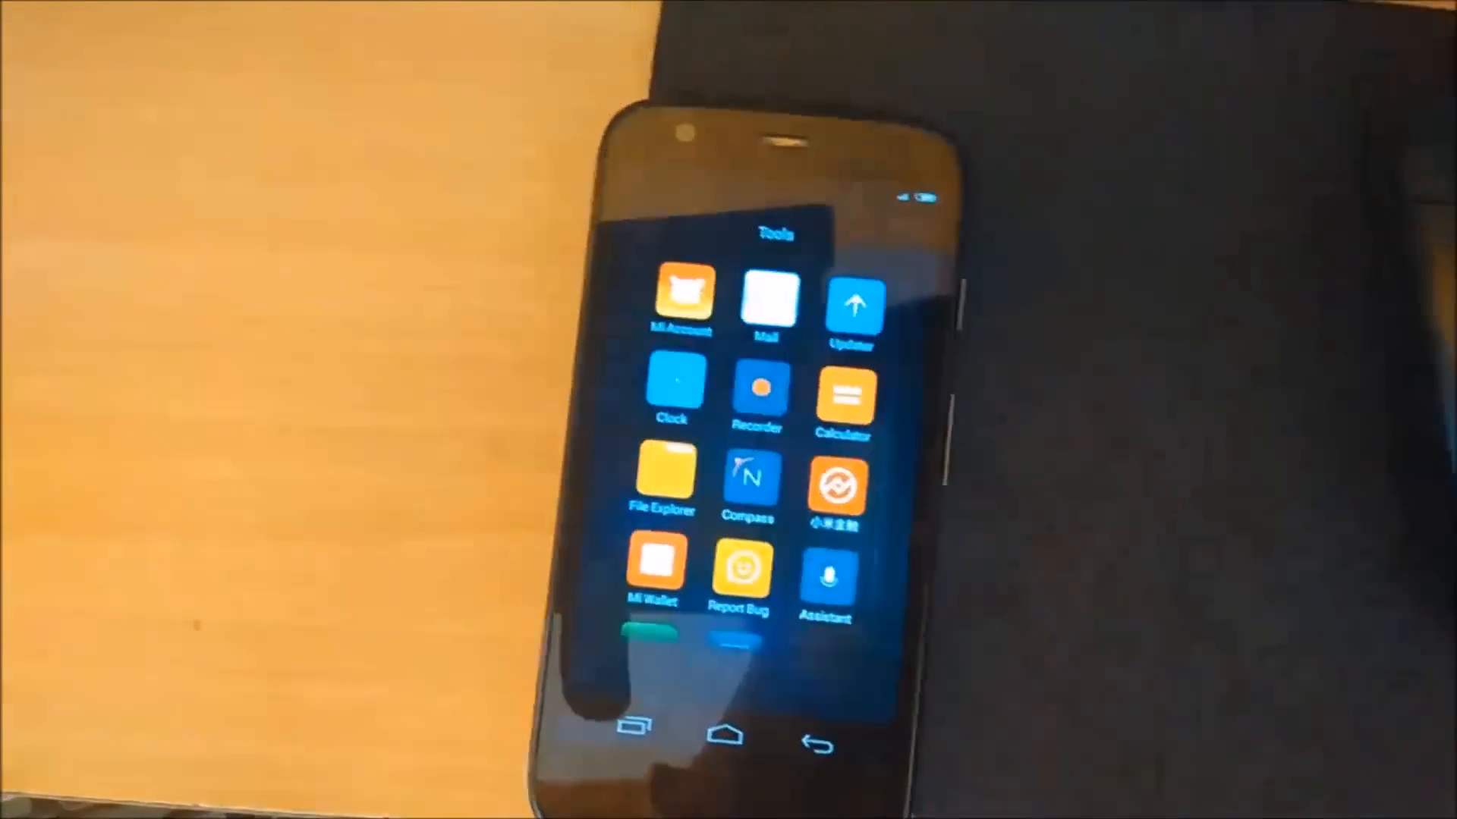